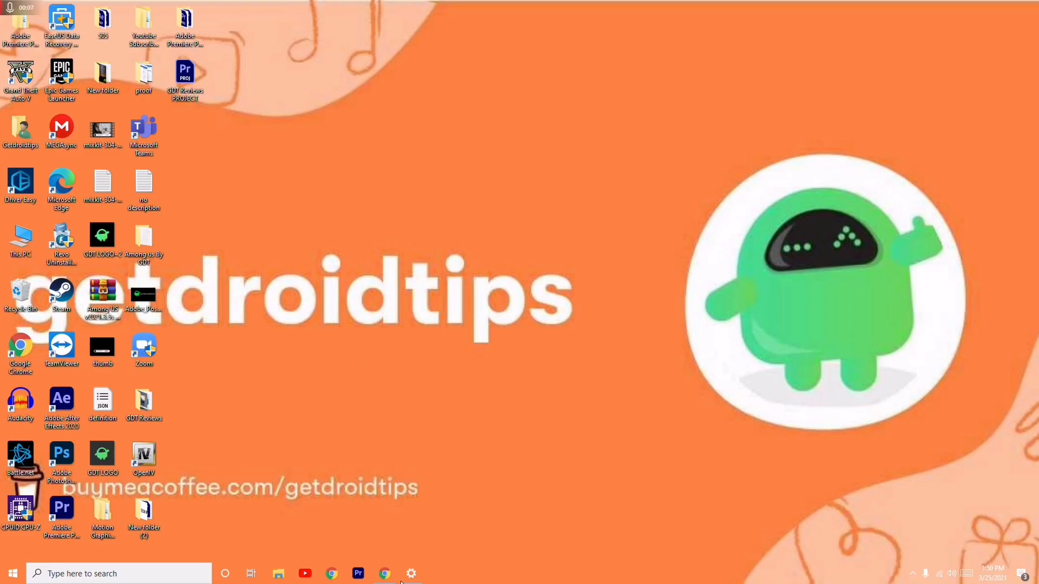
Step: Search for cmd and launch Command Prompt as administrator
left_click(412, 573)
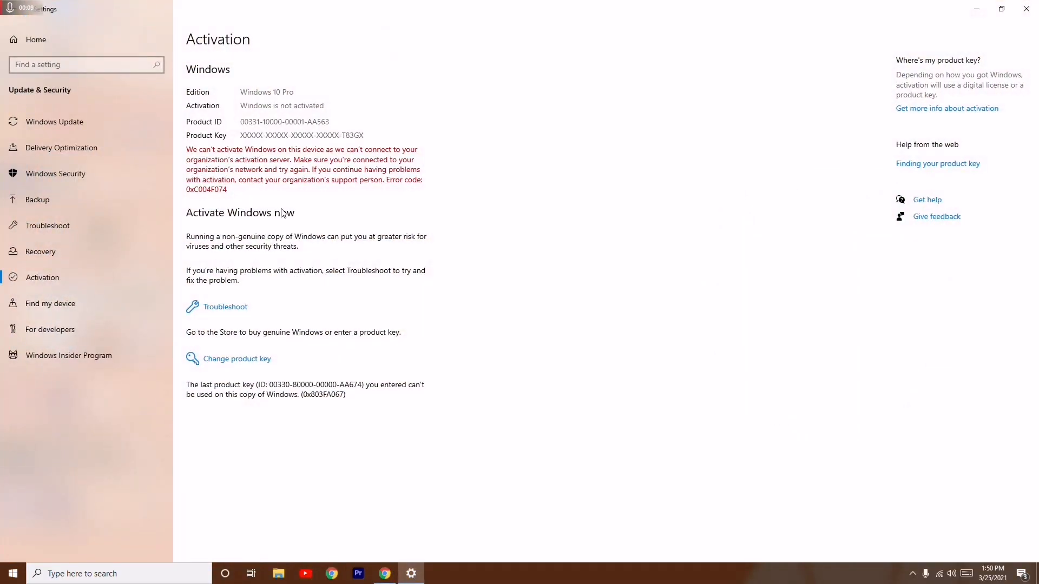
mouse_move(194, 197)
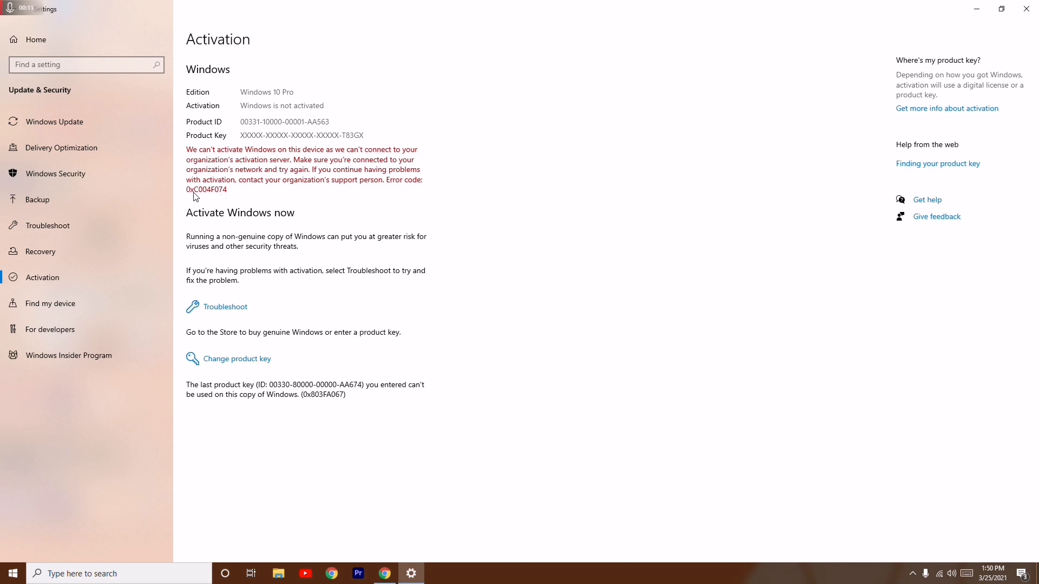
mouse_move(214, 196)
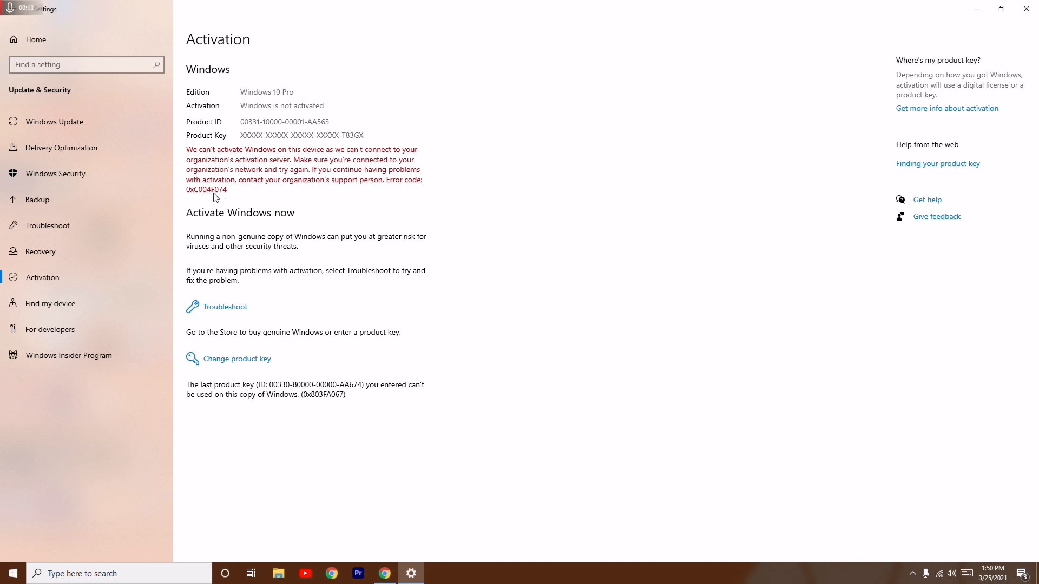
mouse_move(228, 197)
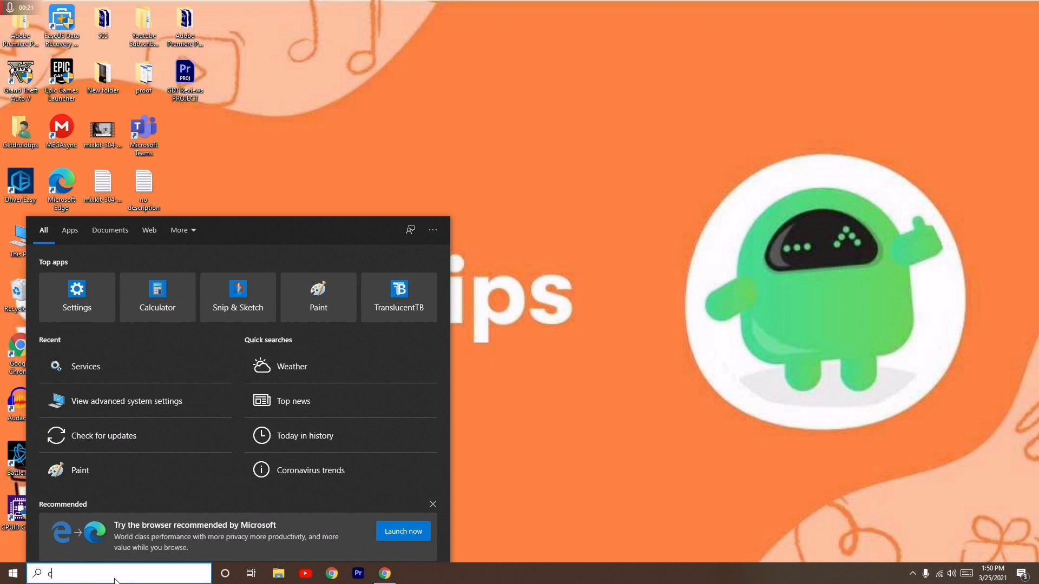
type("md")
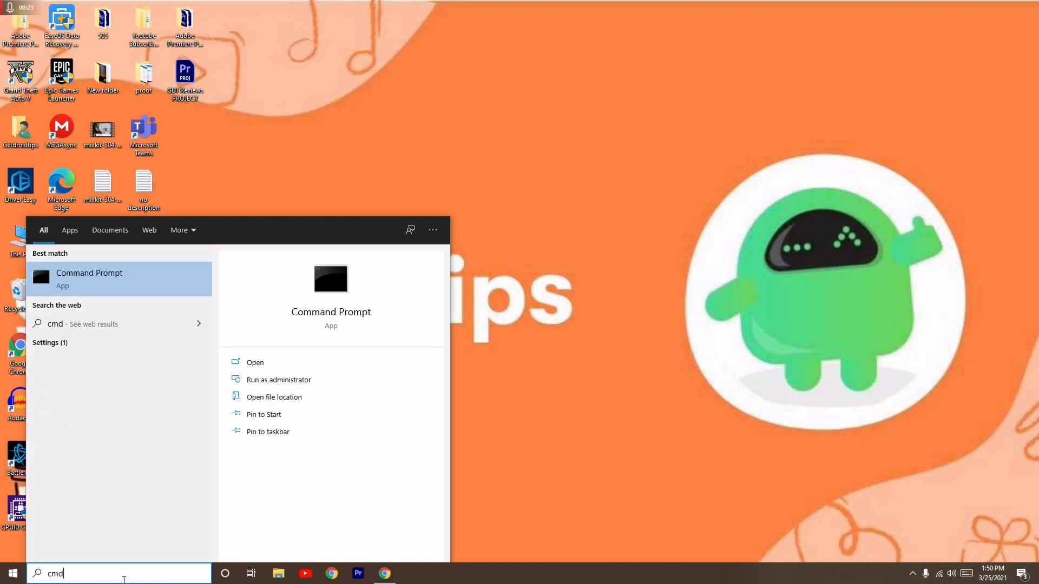
mouse_move(278, 380)
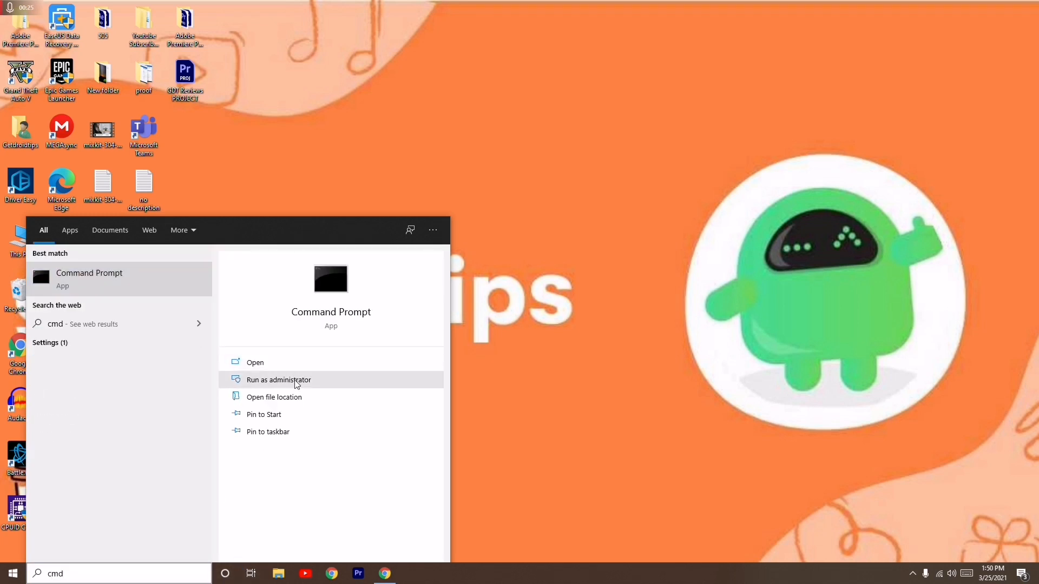
left_click(278, 380)
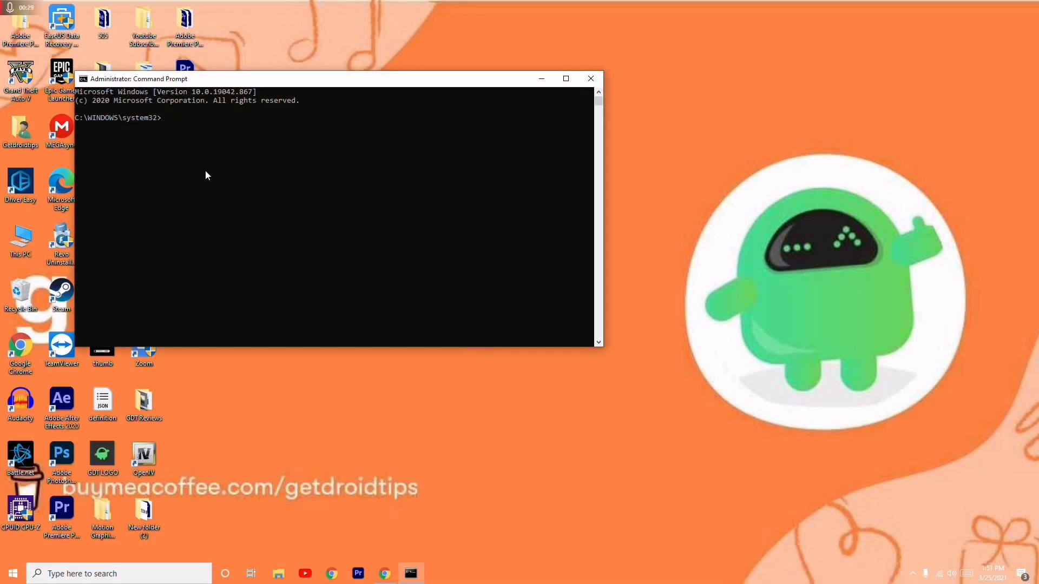
Step: Run sfc /scannow at the admin prompt to begin system file verification
type("sfc /sc")
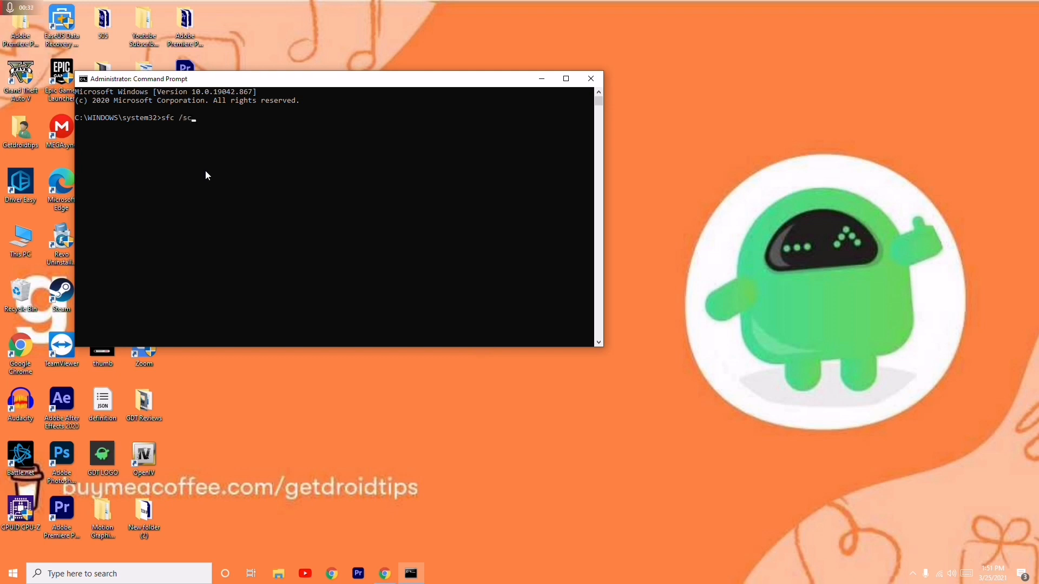
type("annow")
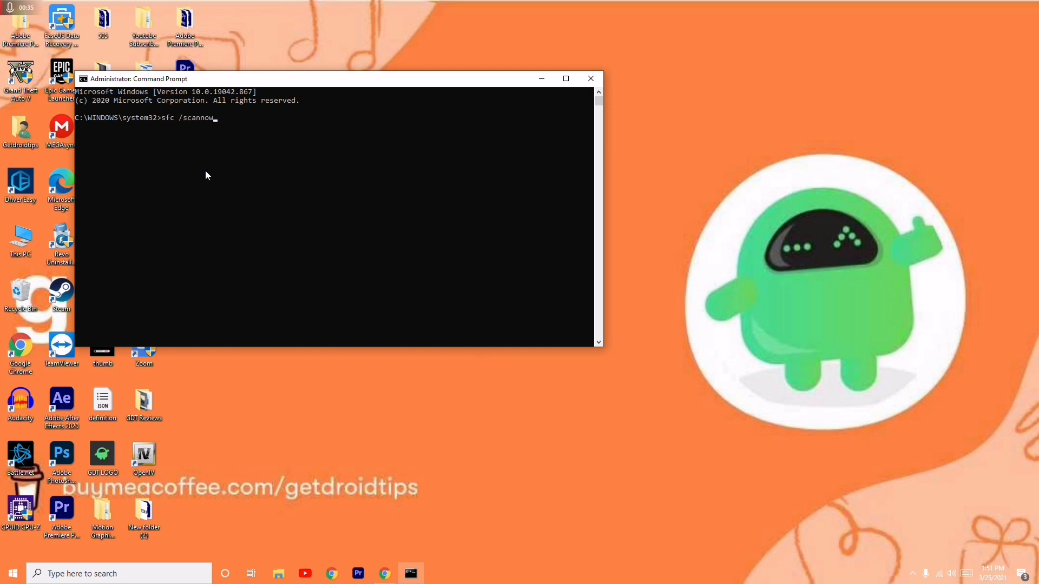
key("enter")
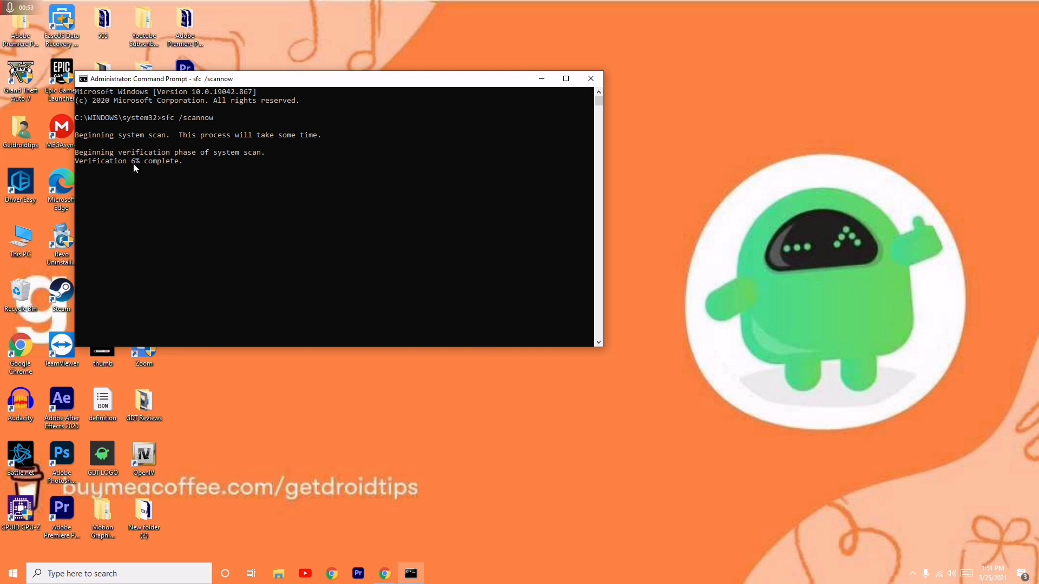
mouse_move(541, 78)
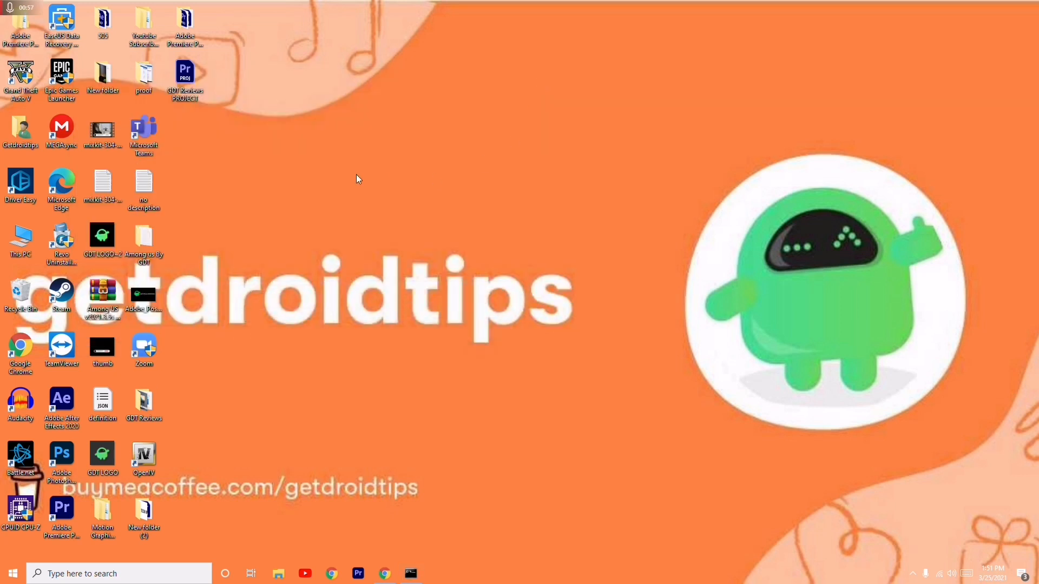
mouse_move(263, 420)
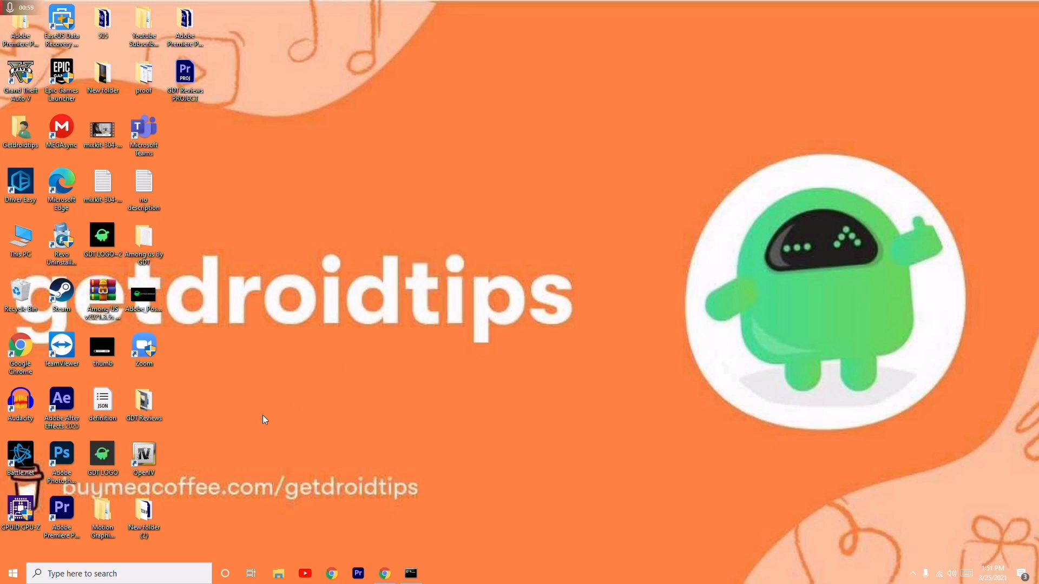
Step: Search for 'troubleshoot settings' and open the Troubleshoot page in Settings
left_click(82, 574)
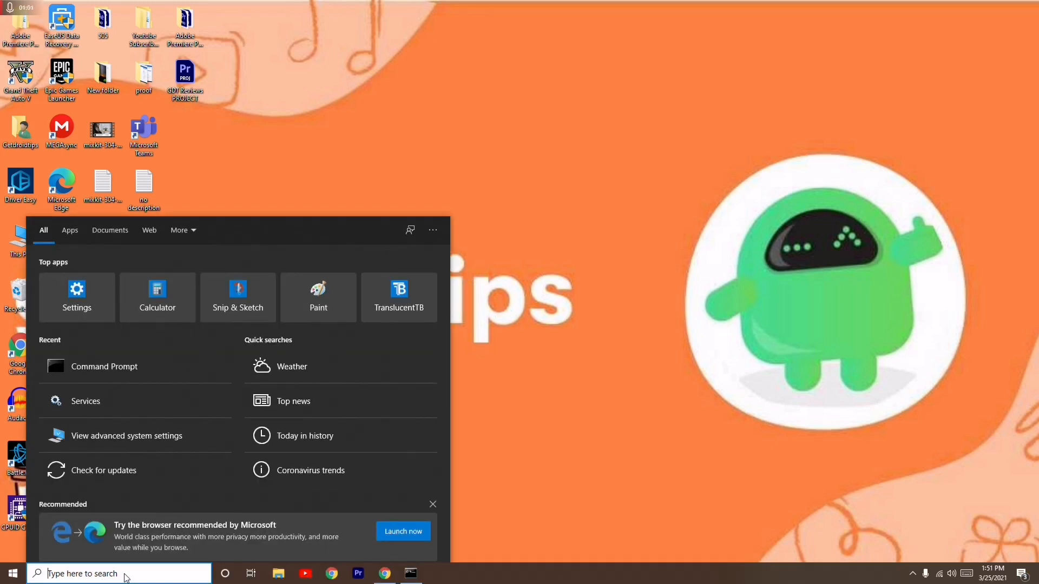
type("troubleshoot settings")
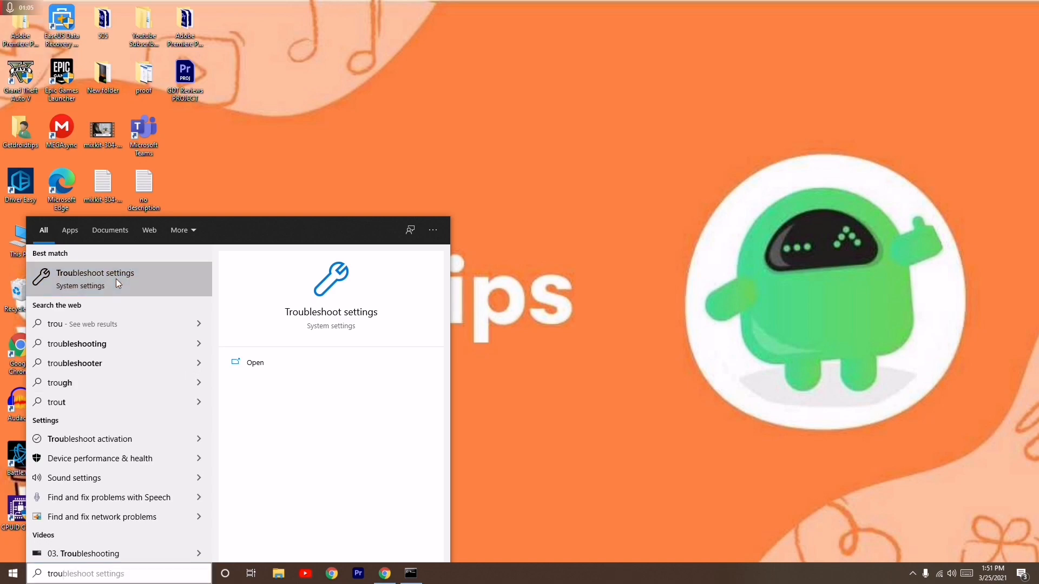
left_click(95, 273)
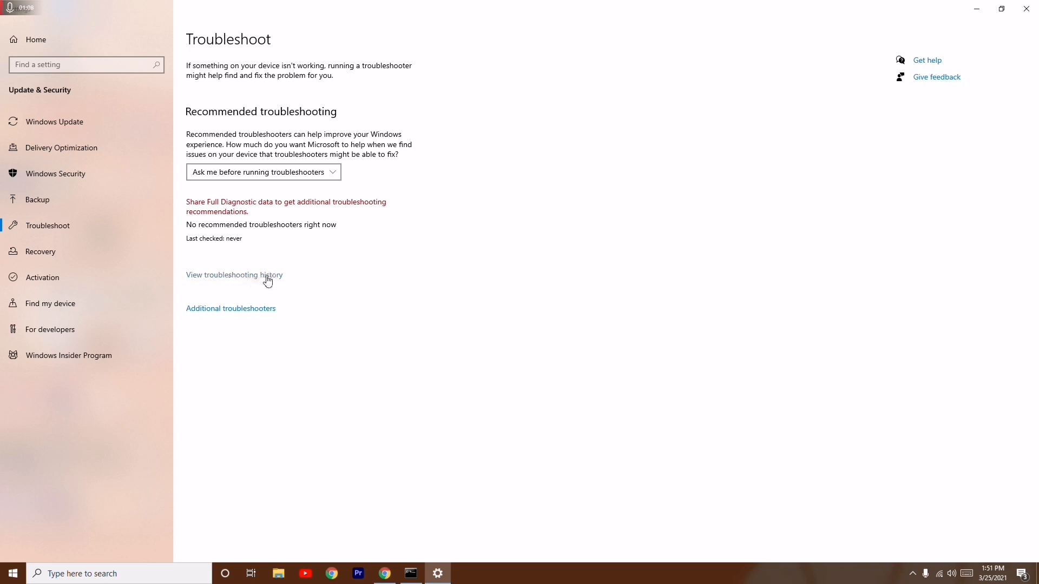
Step: Run the Windows Update troubleshooter from Additional troubleshooters
left_click(231, 311)
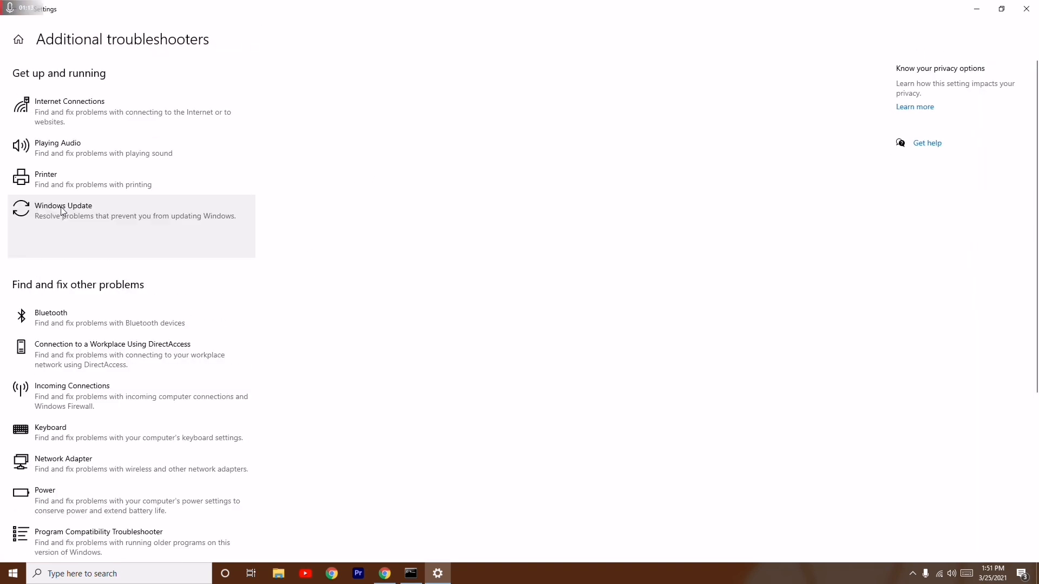
left_click(62, 210)
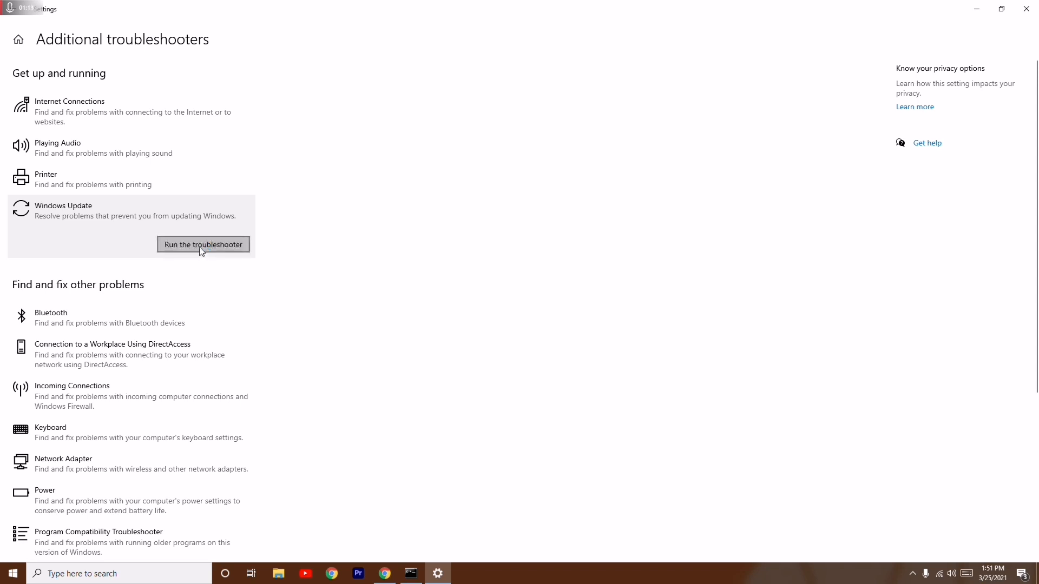
left_click(202, 244)
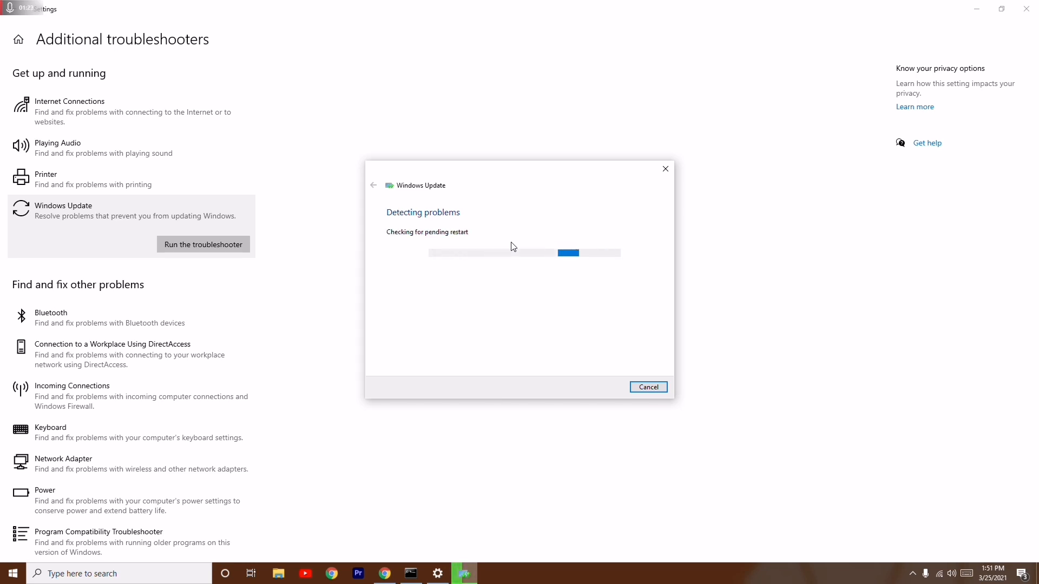
mouse_move(574, 254)
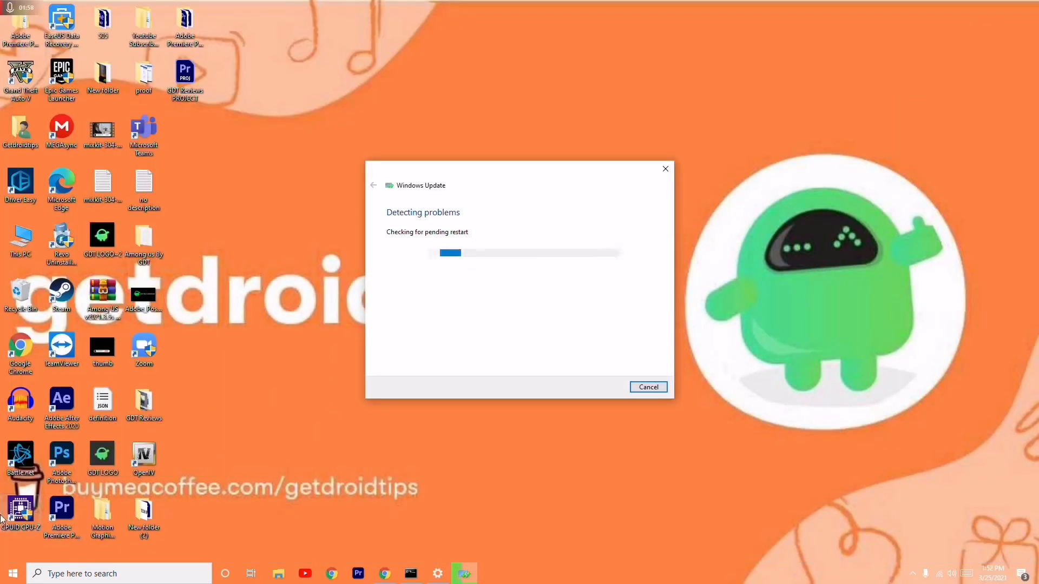
Step: Bring up the Start menu power options while the troubleshooter keeps detecting problems
left_click(12, 574)
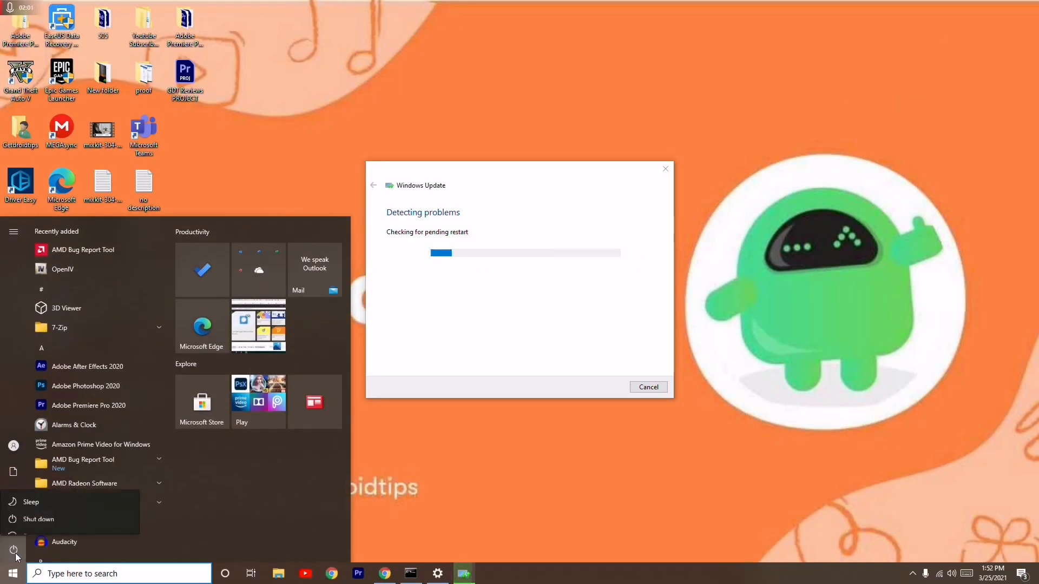